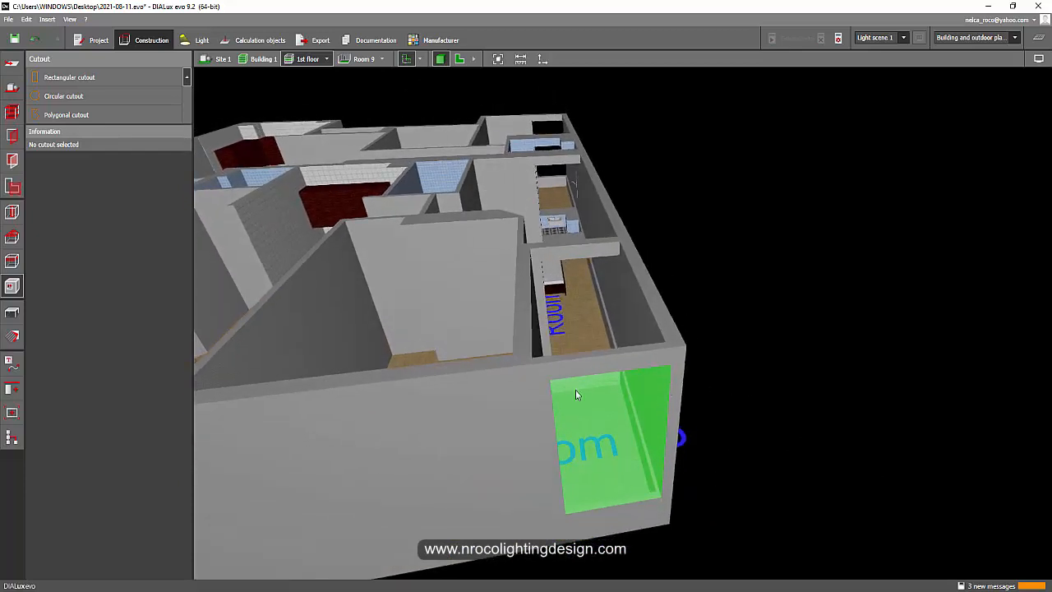
# Select the 1.22 by 2.2 m rectangular cutout on the outer wall to show its settings.
pyautogui.click(608, 444)
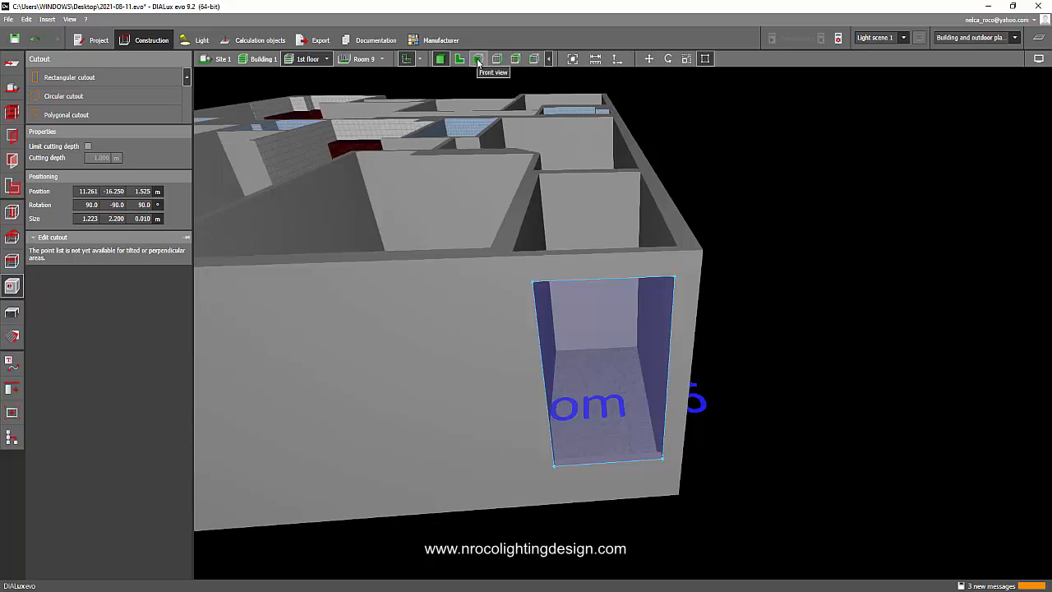
# Deselect the cutout, leaving the cutout tools open.
pyautogui.click(478, 58)
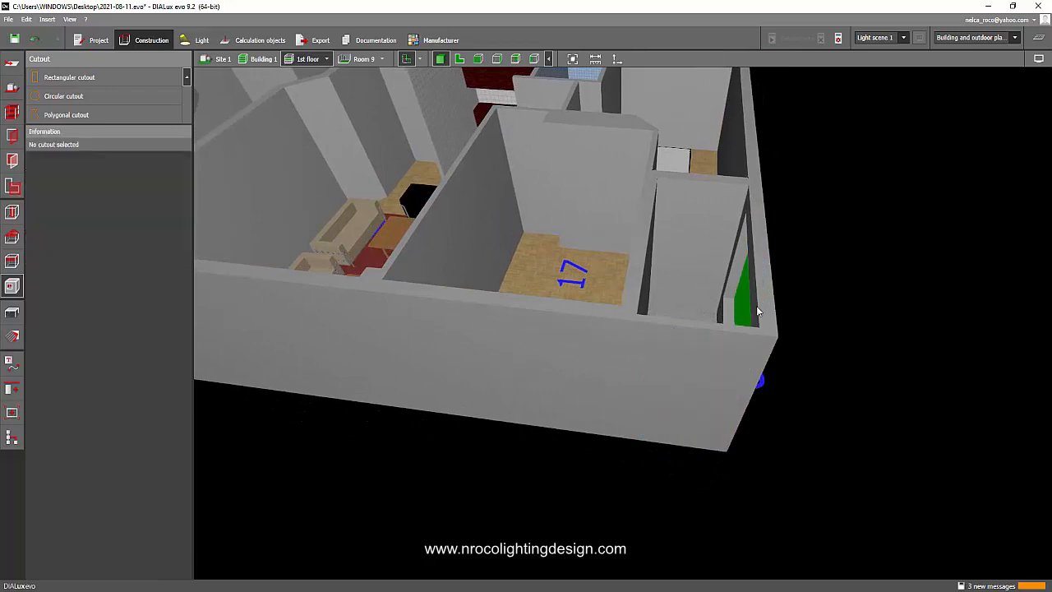
# Open Storey and building construction to view the 1st floor plan around Room 17.
pyautogui.click(746, 309)
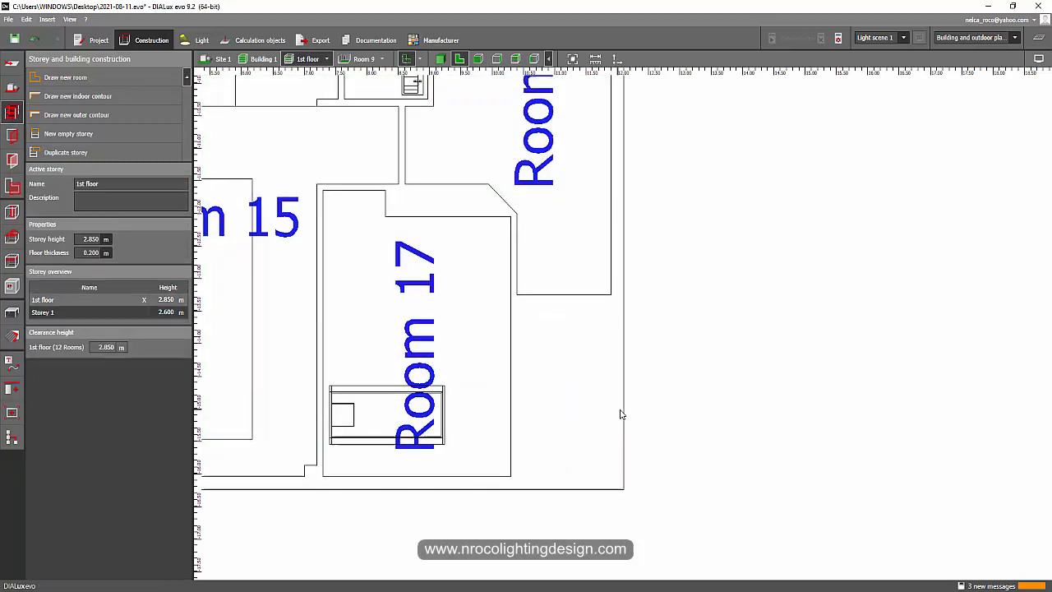
# Switch from the floor plan back to the 3D view of Room 17.
pyautogui.rightClick(621, 415)
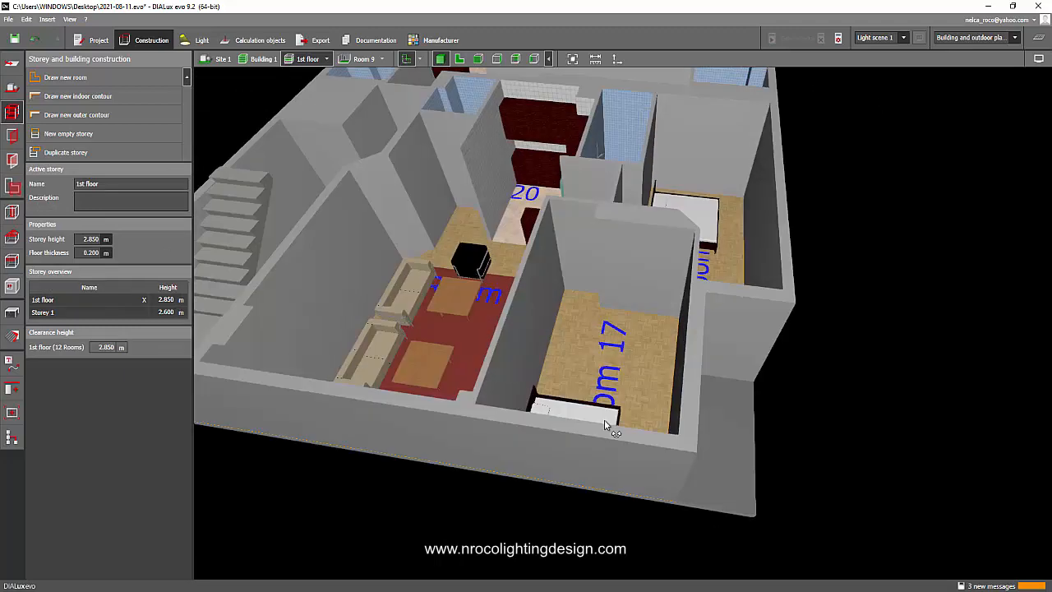
# Orbit the model around Room 17.
pyautogui.moveTo(604, 423); pyautogui.dragTo(571, 428)
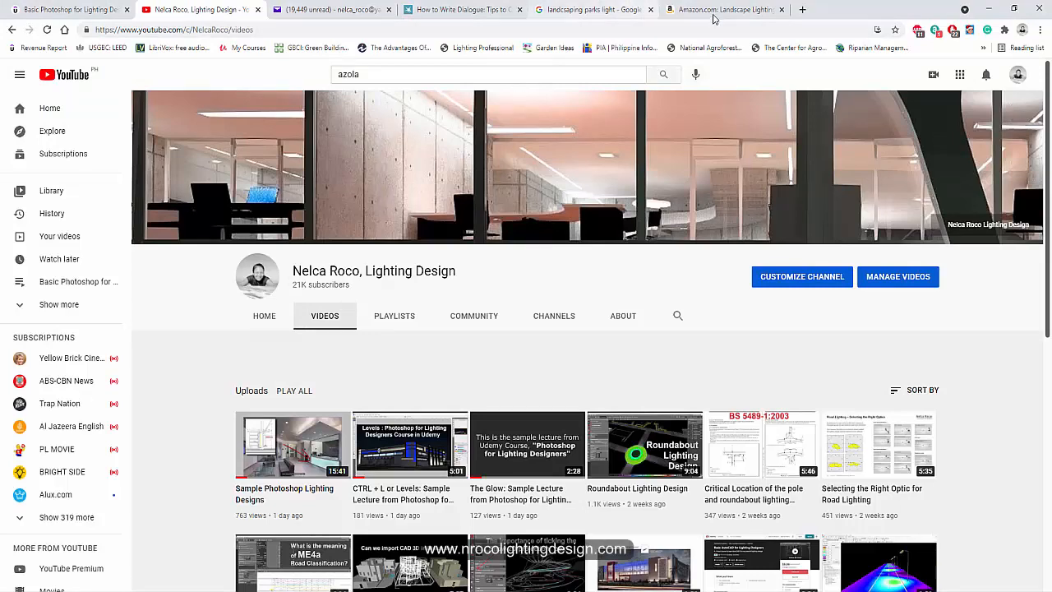
# Open the author page of the landscape lighting design book on Amazon.
pyautogui.click(723, 9)
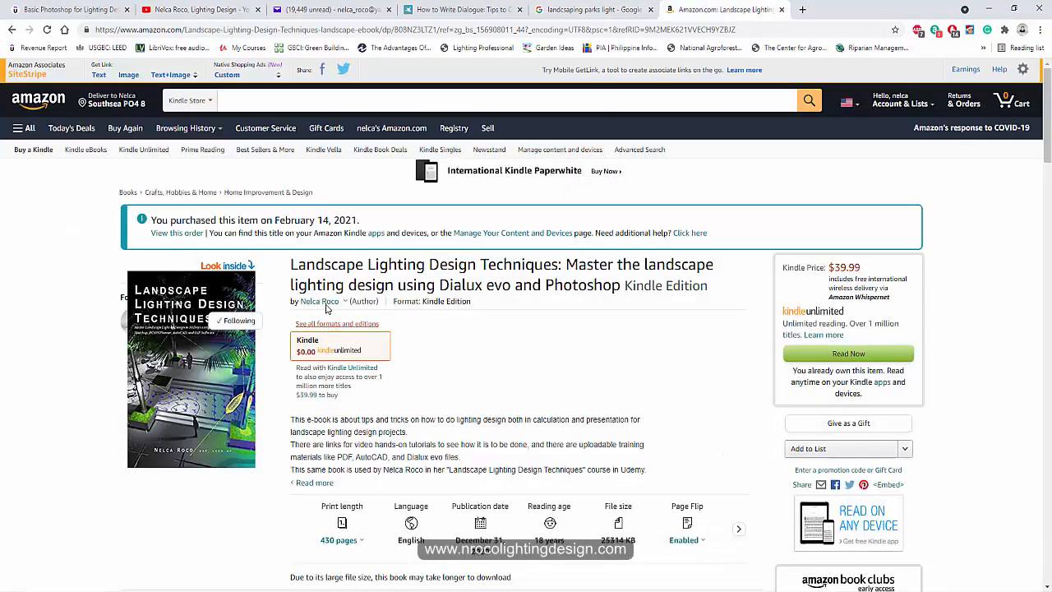
pyautogui.click(319, 301)
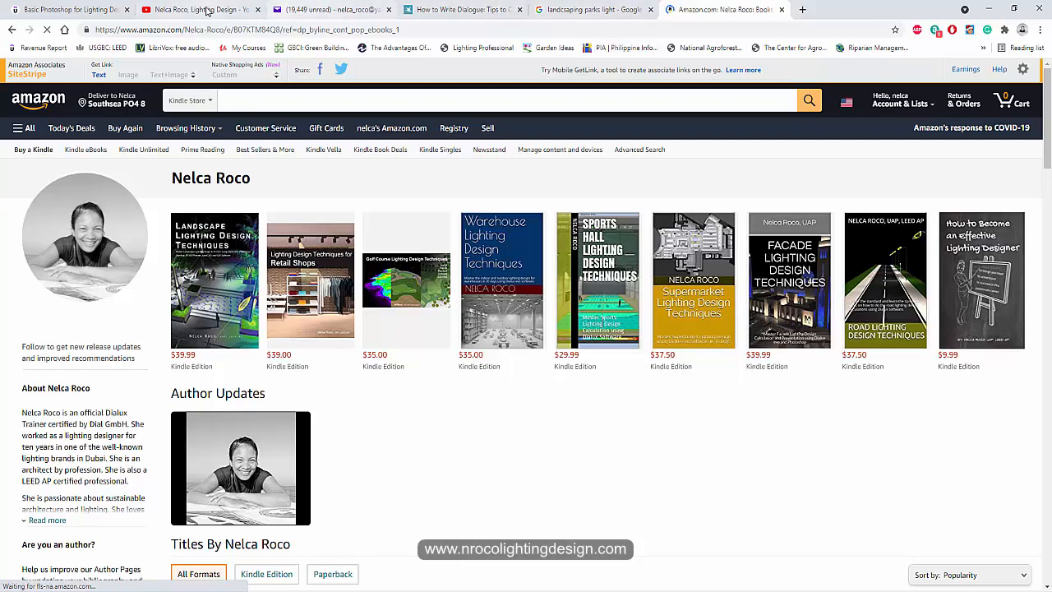
pyautogui.click(198, 9)
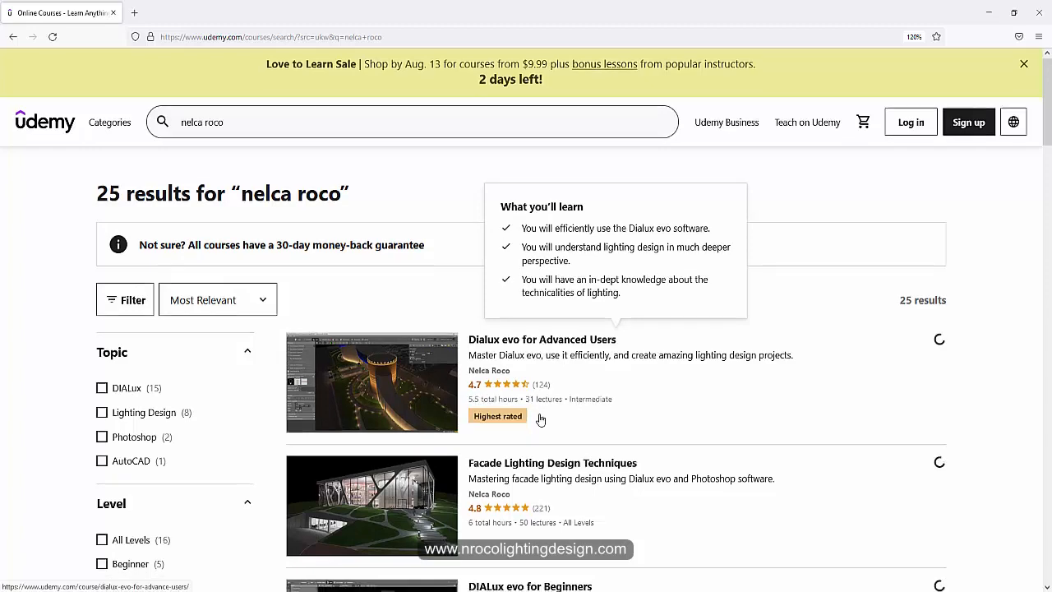
# Open DIALux evo for Beginners, then its instructor's profile with 11 courses.
pyautogui.scroll(-3)
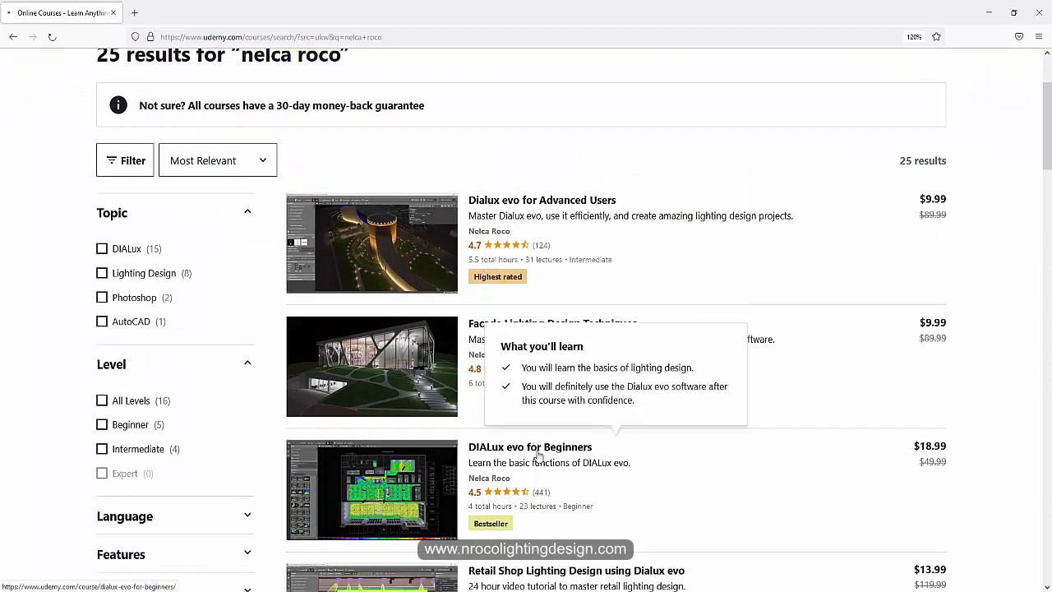
pyautogui.click(530, 446)
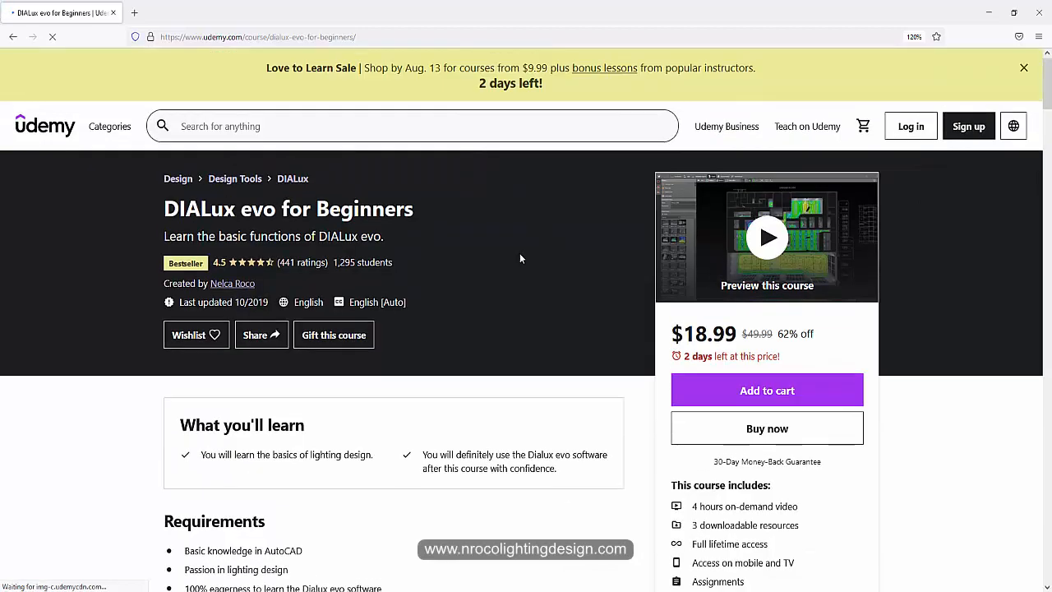
pyautogui.scroll(-3)
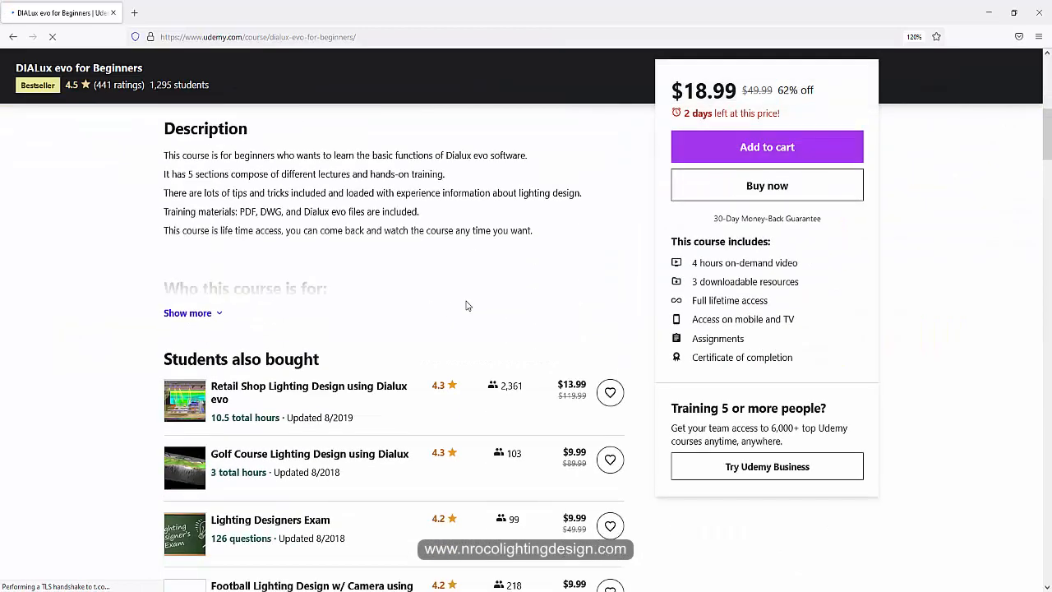
pyautogui.scroll(-3)
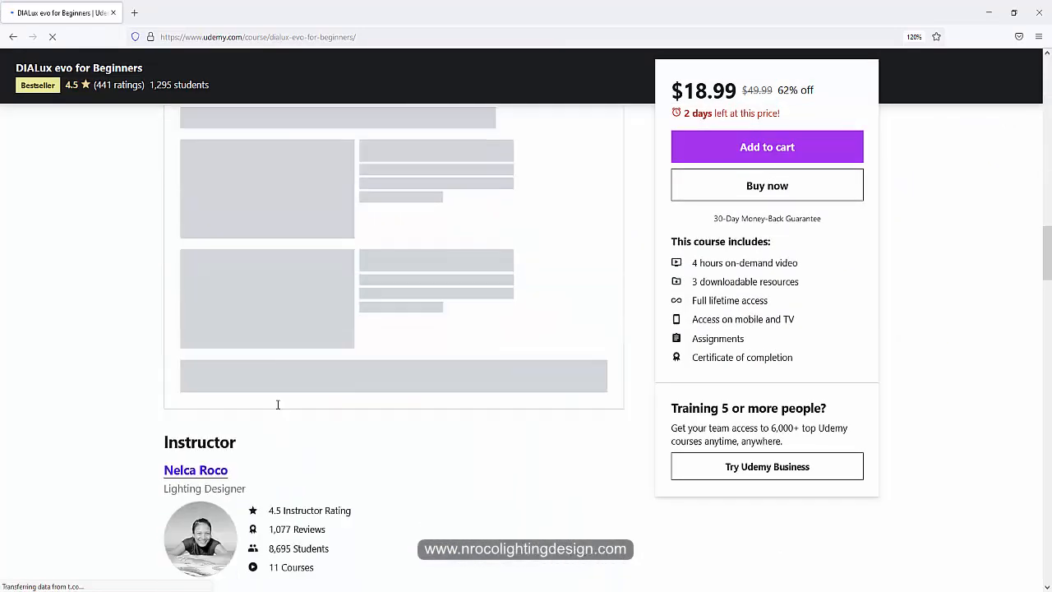
pyautogui.click(196, 470)
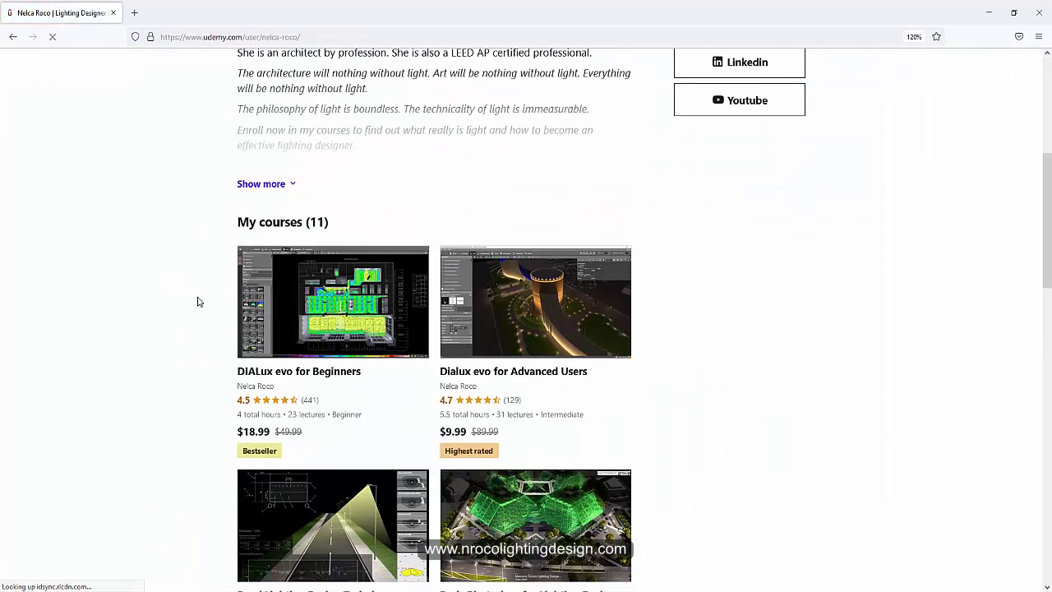